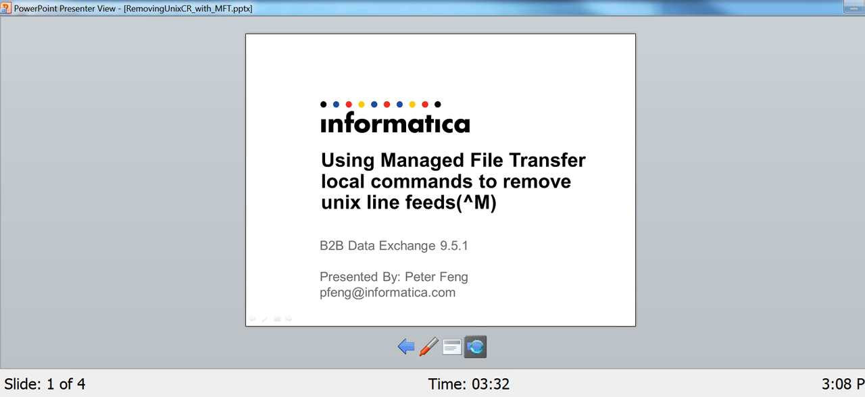
Advance the presentation to the agenda slide listing the Control M removal methods
click(476, 346)
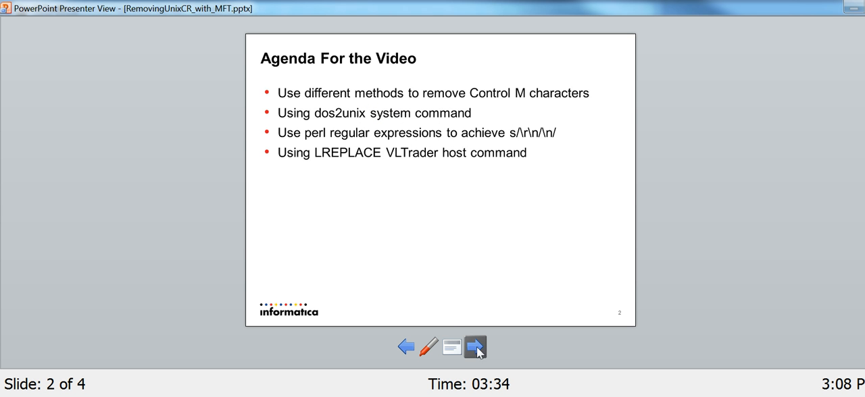
mouse_move(471, 279)
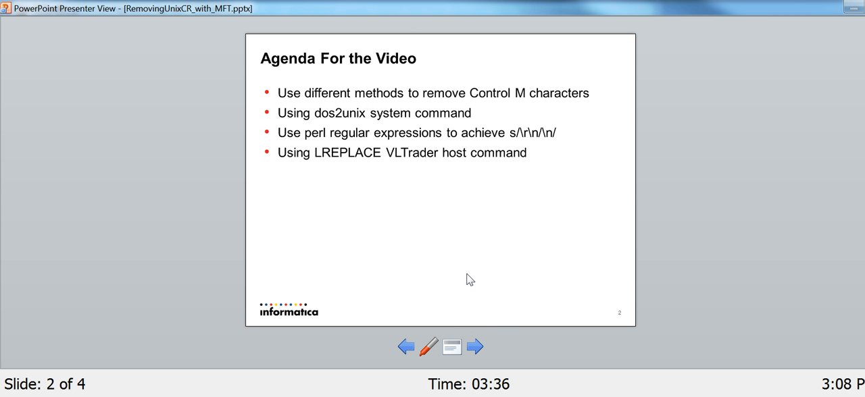
mouse_move(513, 280)
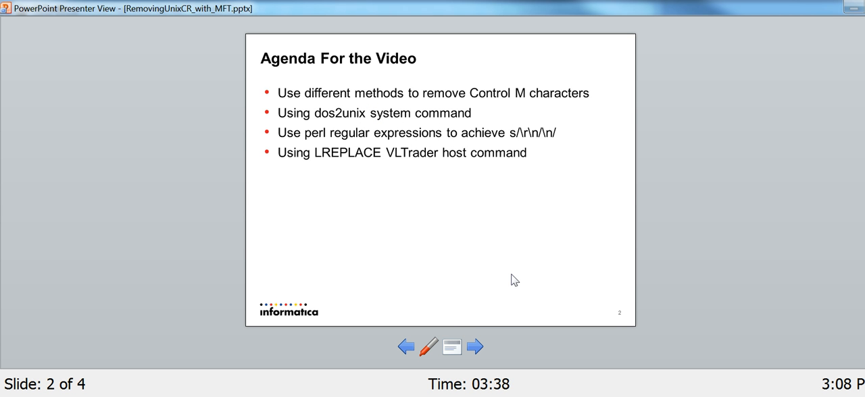
mouse_move(508, 266)
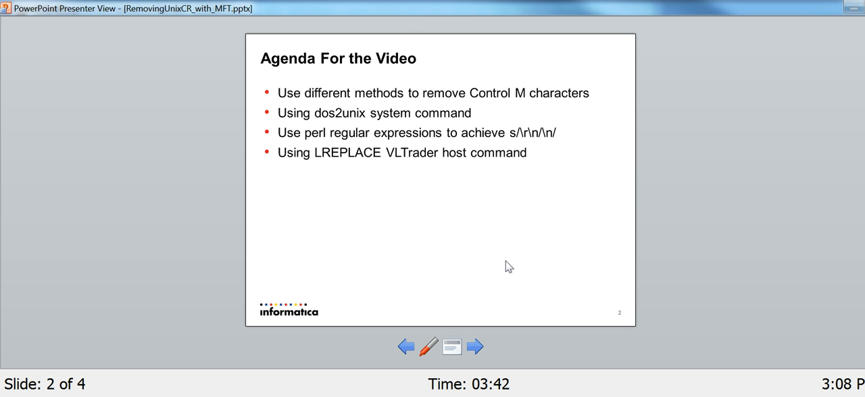
mouse_move(511, 262)
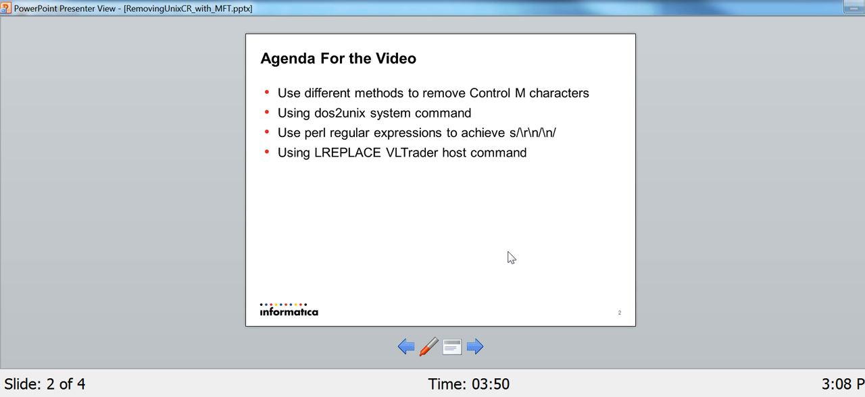
mouse_move(497, 254)
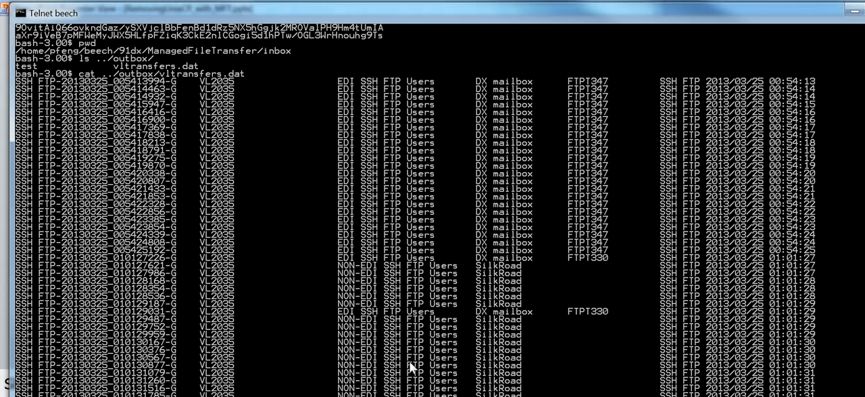
mouse_move(611, 313)
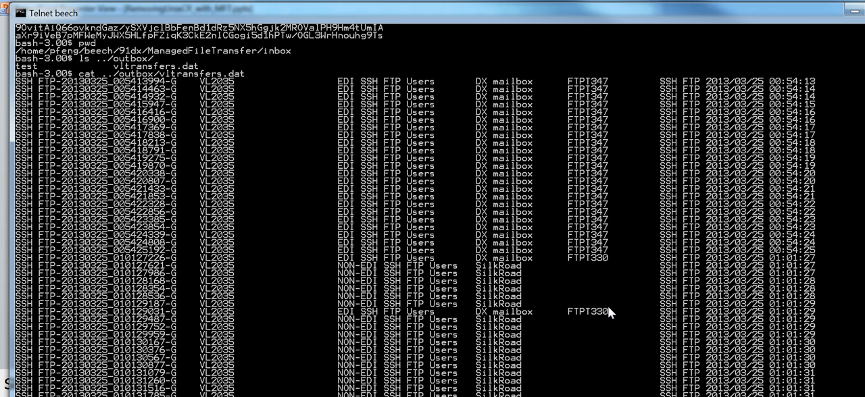
Page through the cat output of ../outbox/vltransfers.dat and confirm the inbox directory with pwd
scroll(down, 3)
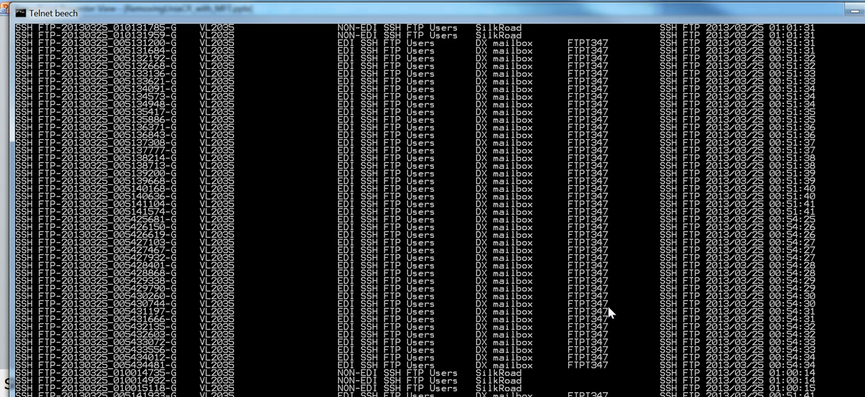
scroll(down, 3)
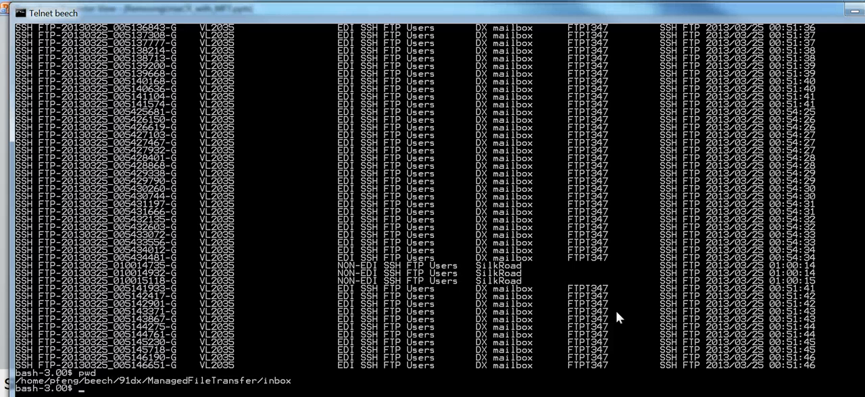
mouse_move(189, 392)
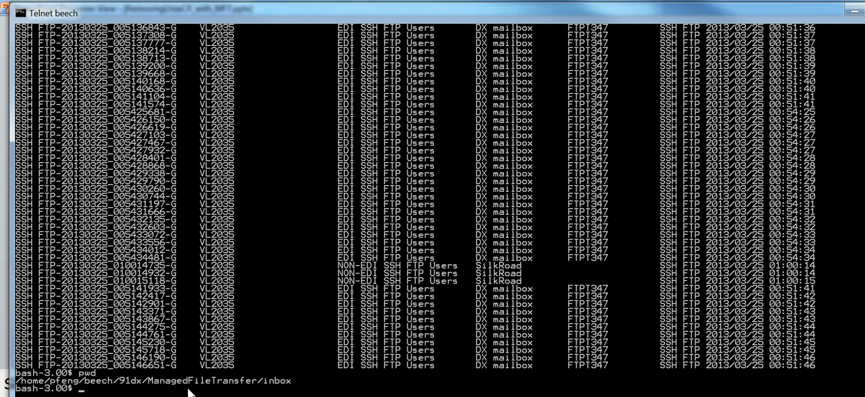
mouse_move(21, 389)
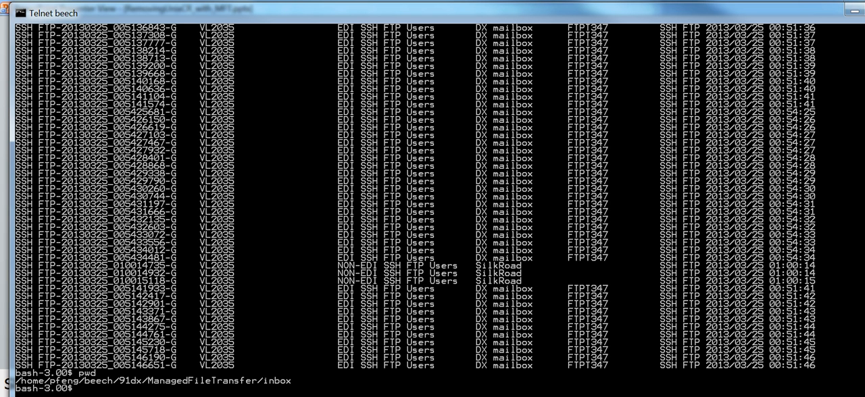
mouse_move(357, 348)
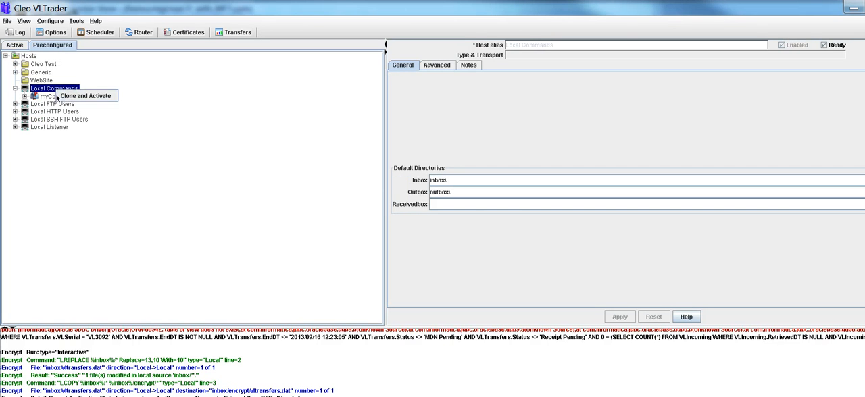
Select the myCommands mailbox under the Local Commands Encrypt host to show its actions
click(84, 95)
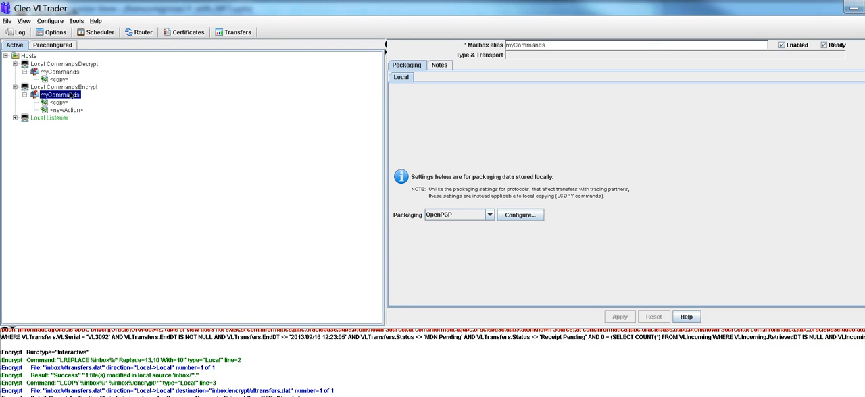
click(60, 103)
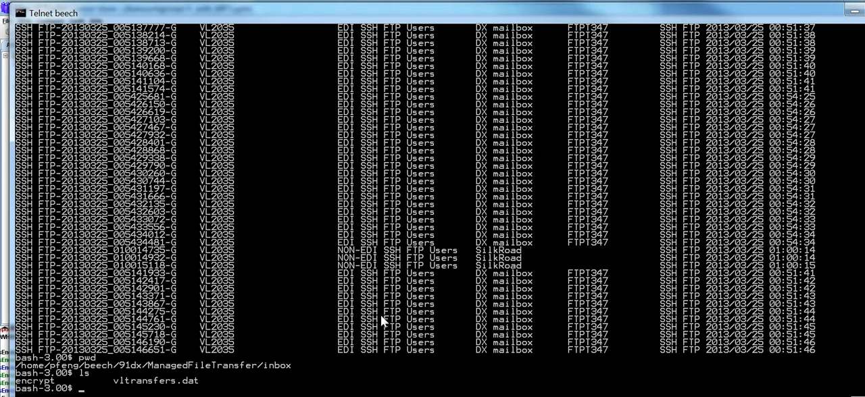
Review vltransfers.dat in vi, noting the ^M characters at the line ends
scroll(up, 3)
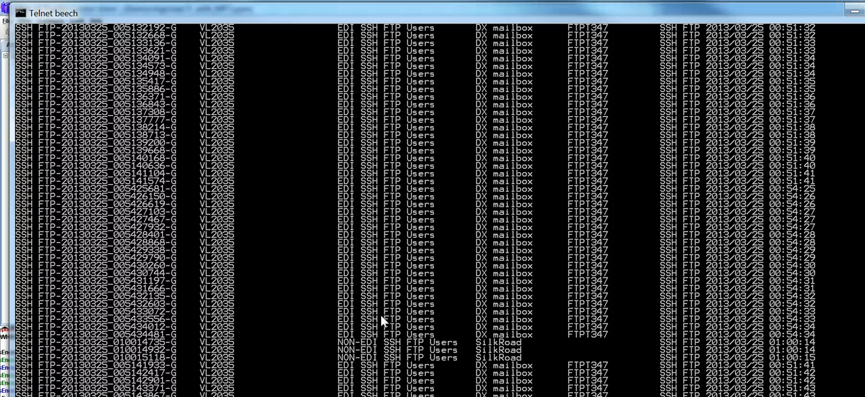
scroll(down, 3)
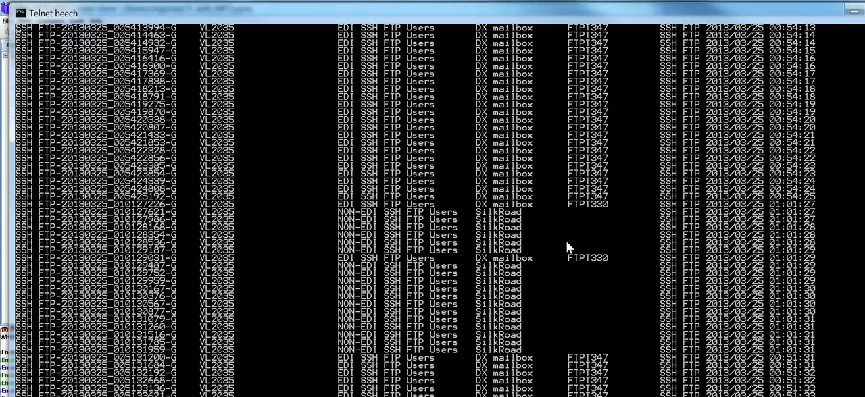
mouse_move(568, 199)
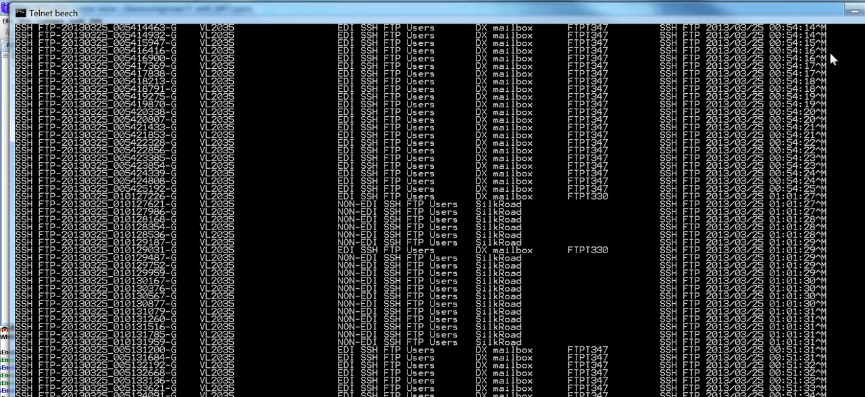
mouse_move(819, 42)
text(:q!)
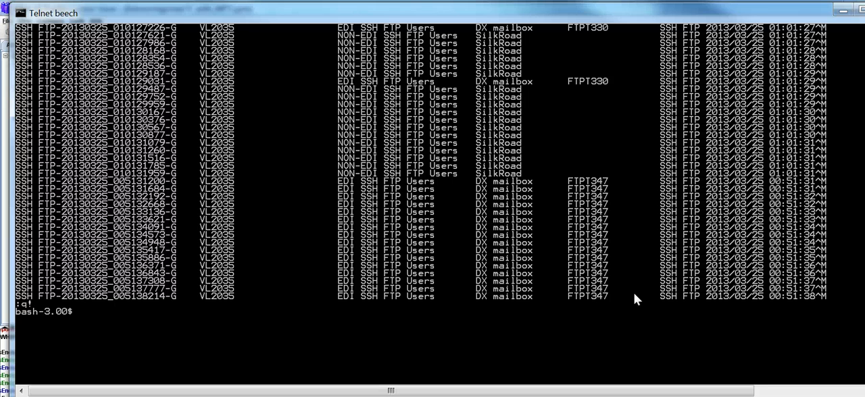
Run dos2unix on vltransfers.dat piped through more and page through the records
text(do)
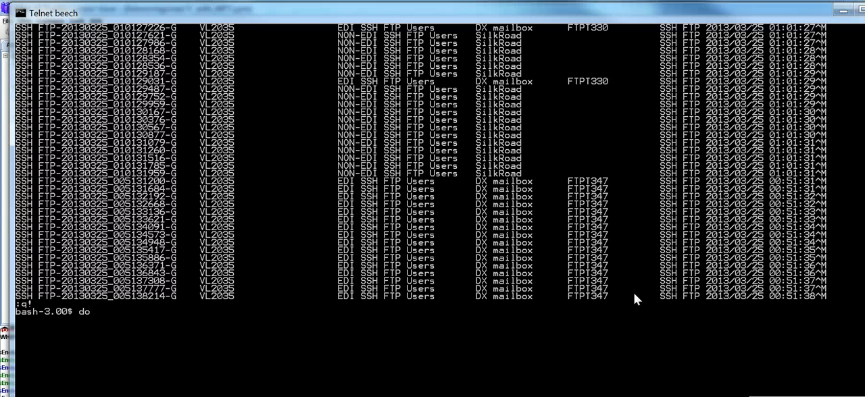
text(s2unix vltransfers.dat)
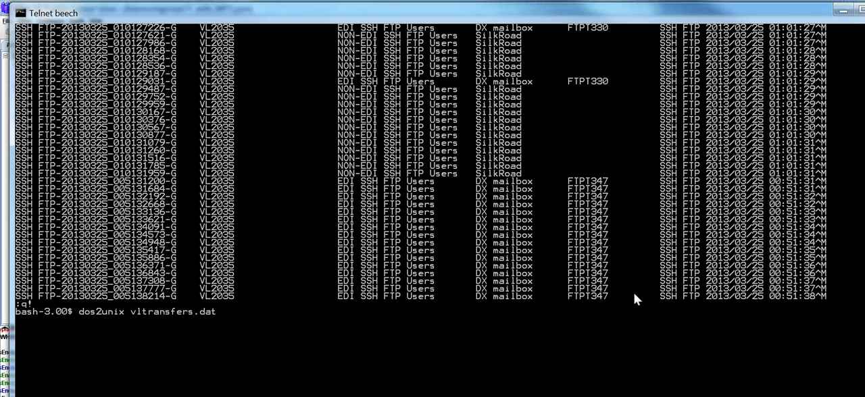
text(|more)
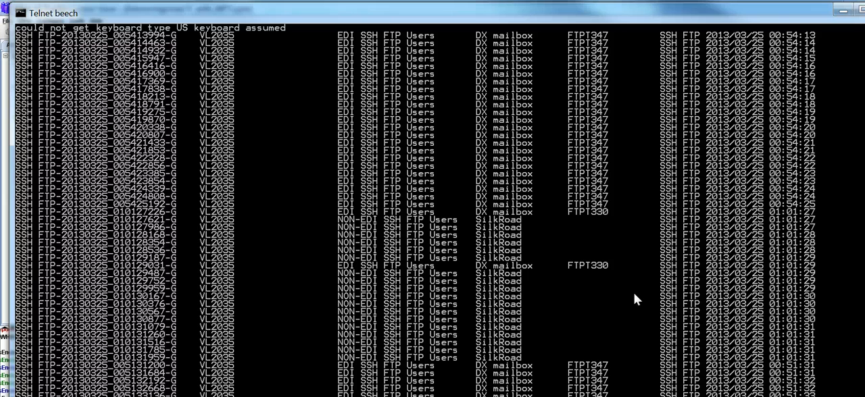
mouse_move(715, 100)
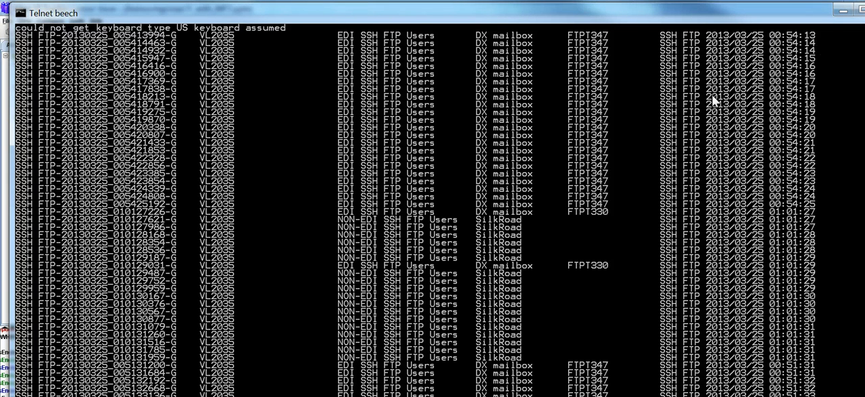
mouse_move(797, 73)
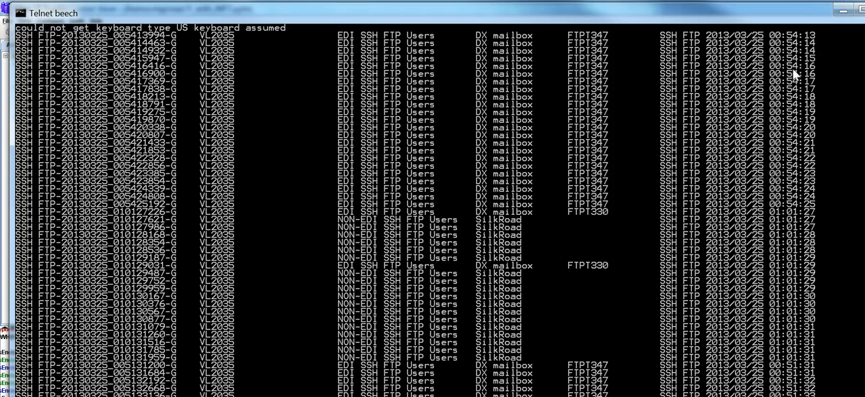
mouse_move(782, 108)
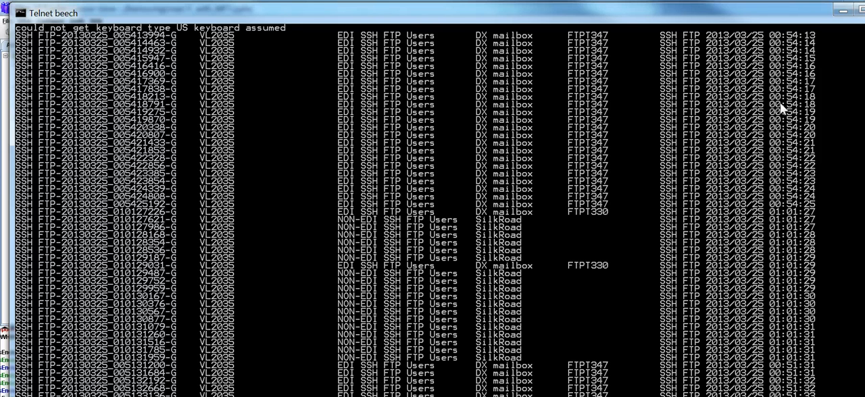
mouse_move(818, 42)
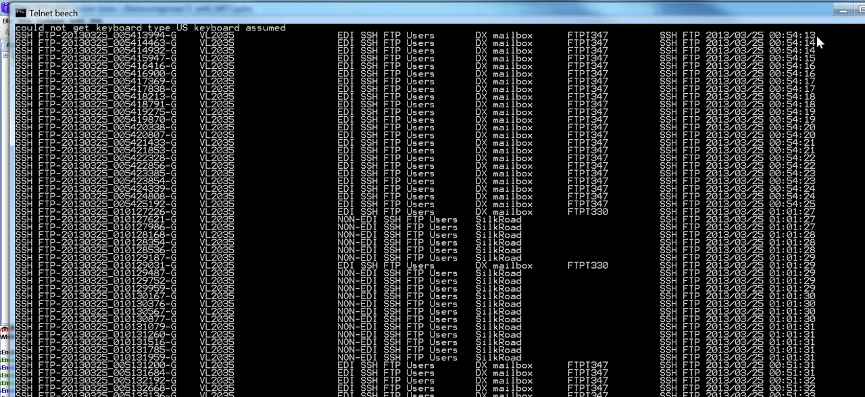
scroll(down, 3)
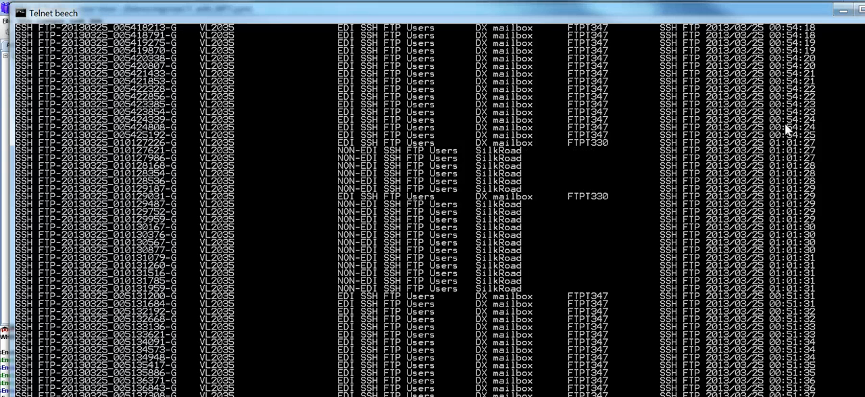
Run perl -ne 's/\r\n/\n/; print $_' on vltransfers.dat through more and page the output
scroll(up, 3)
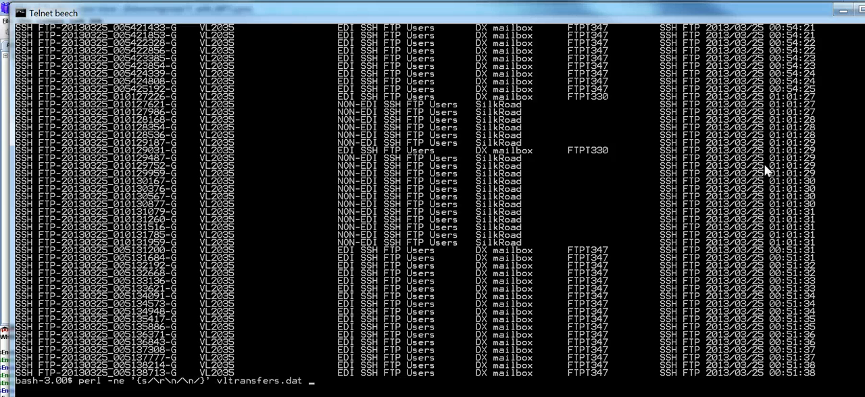
scroll(down, 3)
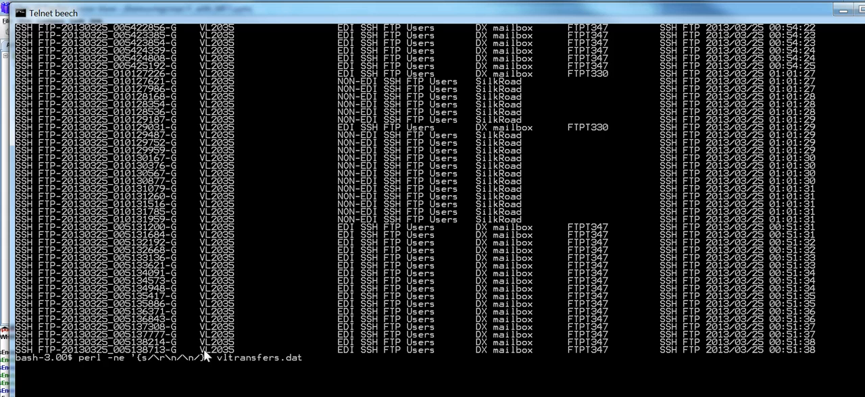
key(Return)
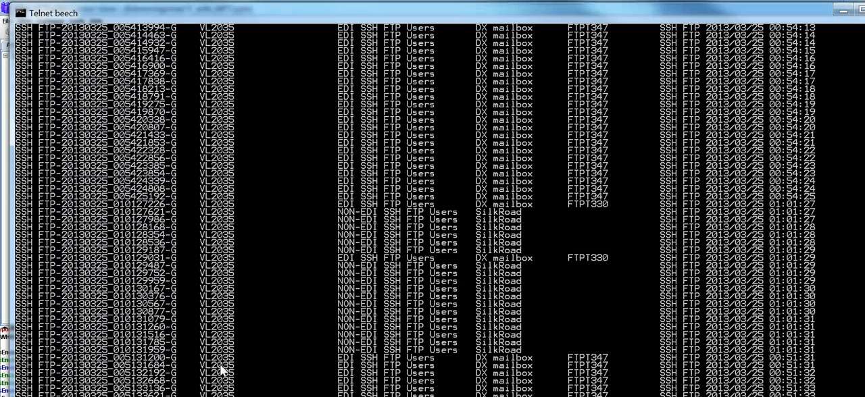
scroll(down, 3)
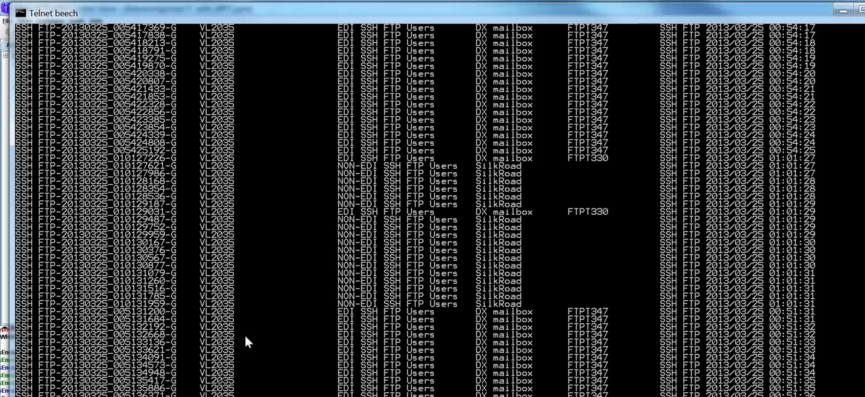
scroll(up, 3)
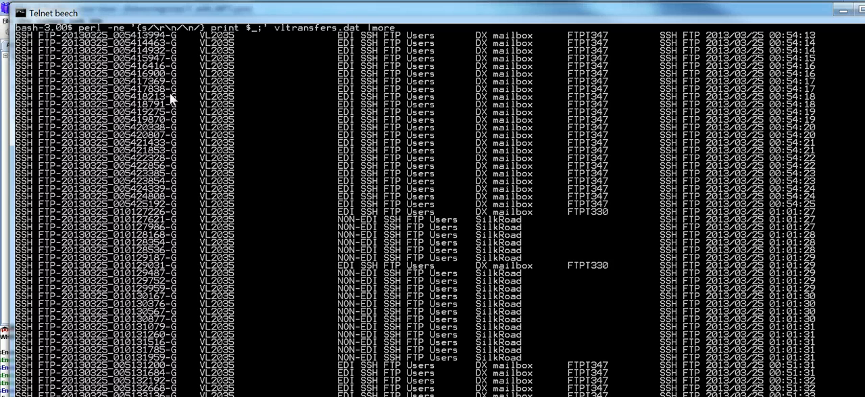
mouse_move(443, 230)
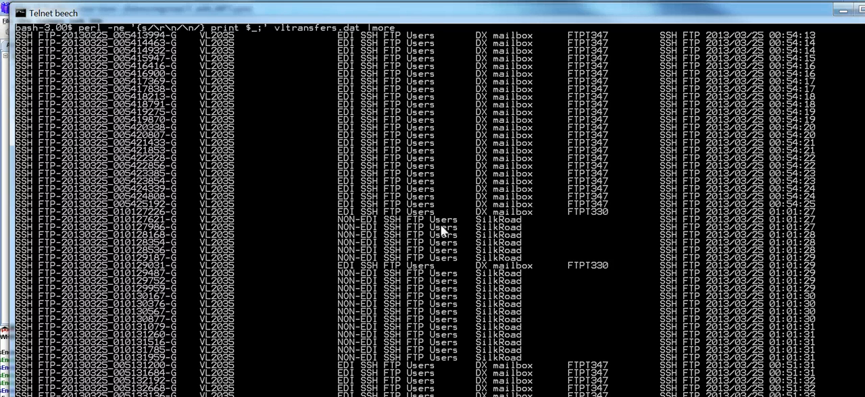
scroll(down, 3)
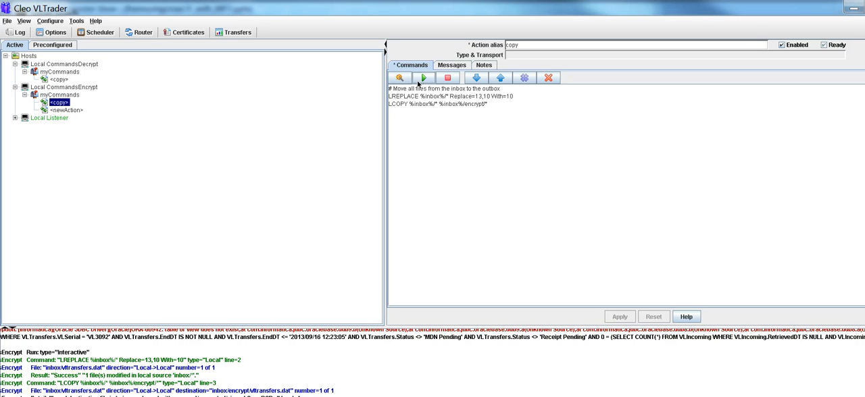
mouse_move(409, 73)
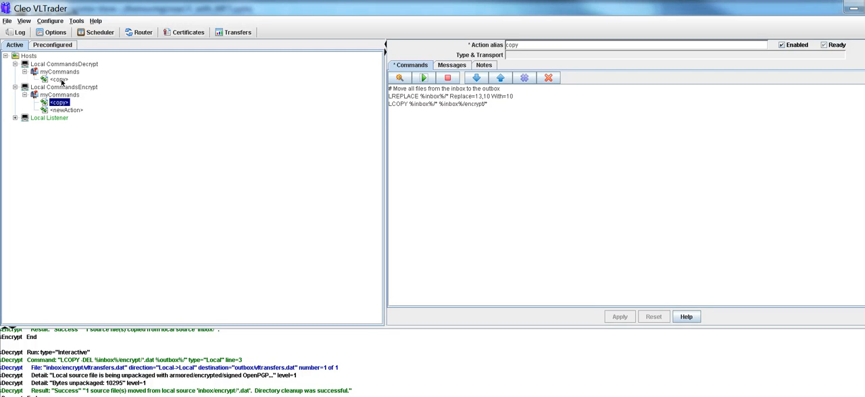
After the LREPLACE success, select the decrypt host's copy action showing its LCOPY -DEL commands
click(60, 71)
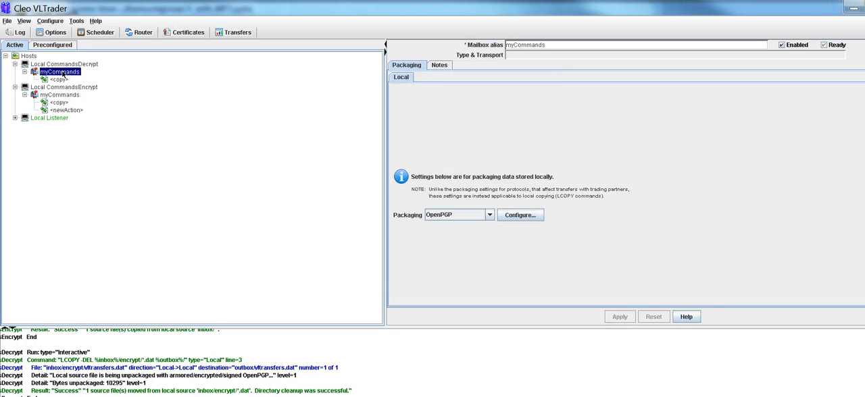
click(65, 86)
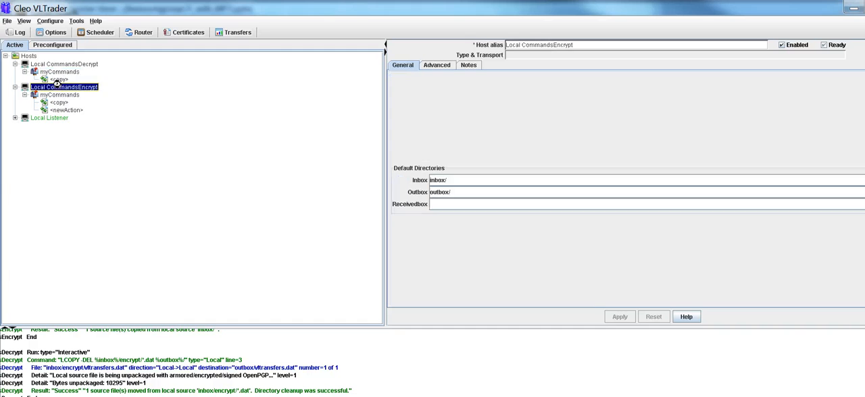
click(60, 79)
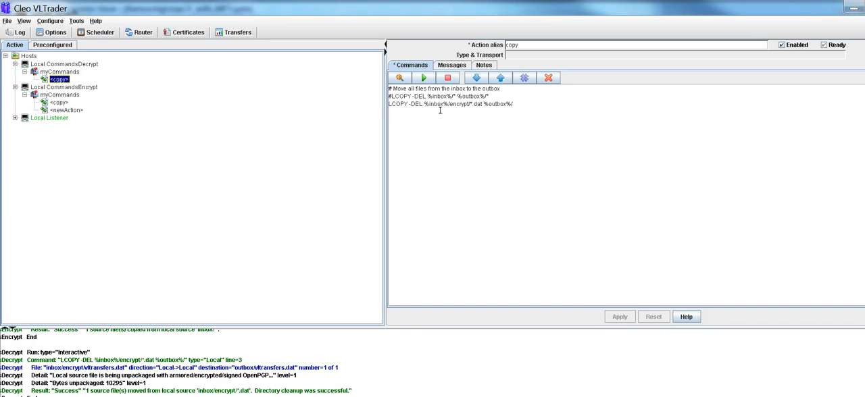
mouse_move(501, 110)
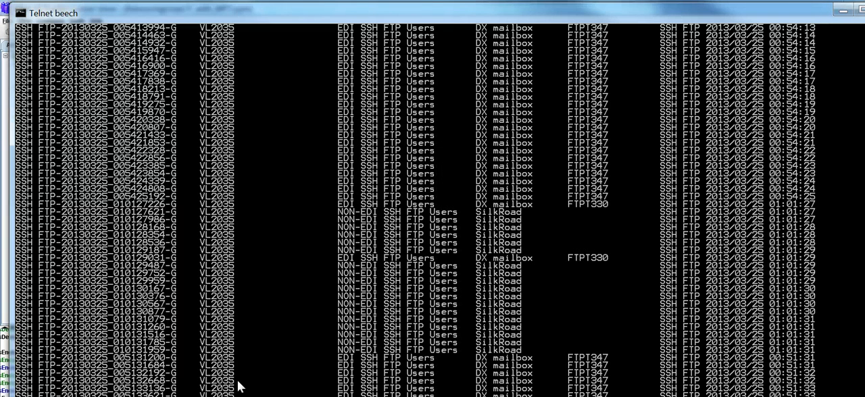
mouse_move(822, 42)
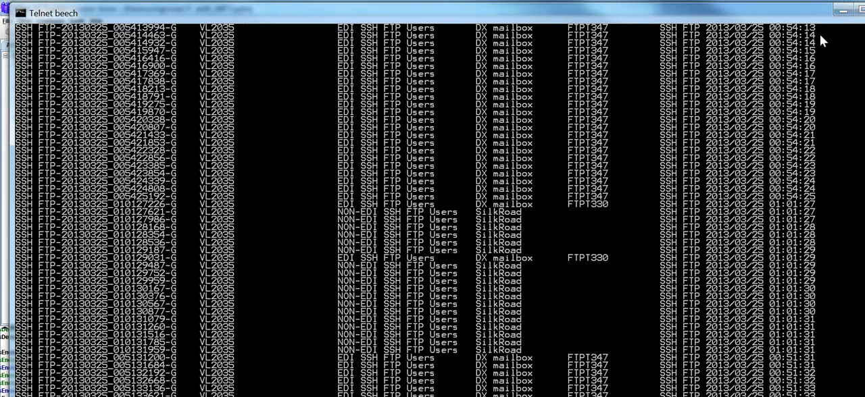
mouse_move(816, 34)
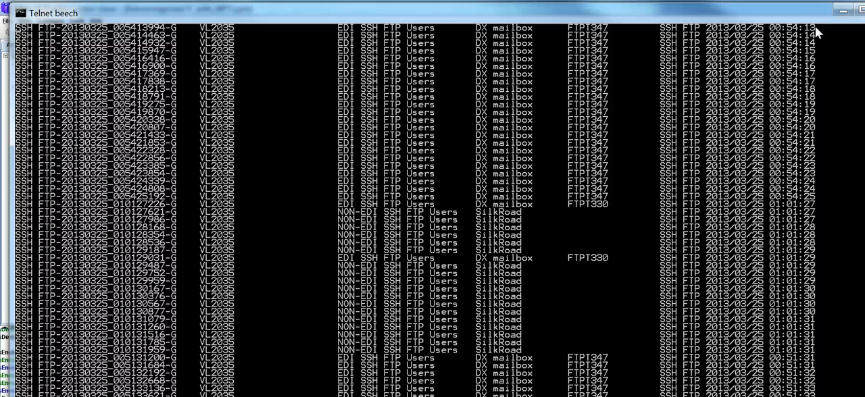
mouse_move(749, 15)
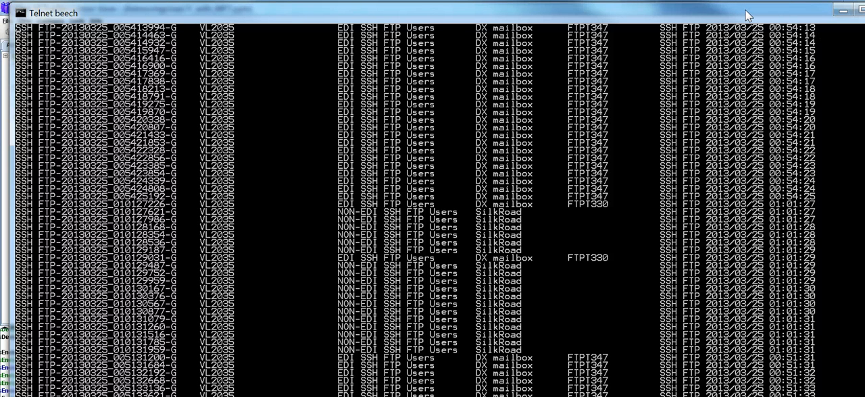
mouse_move(419, 265)
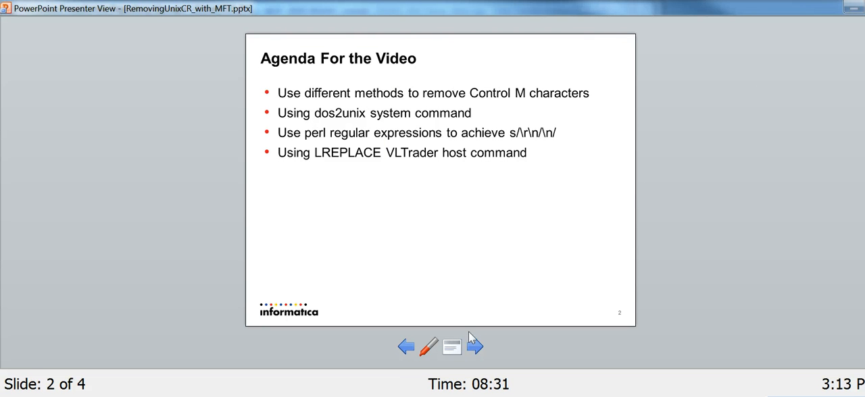
Advance through the Summary slide to the final Feedback slide, 4 of 4
click(475, 346)
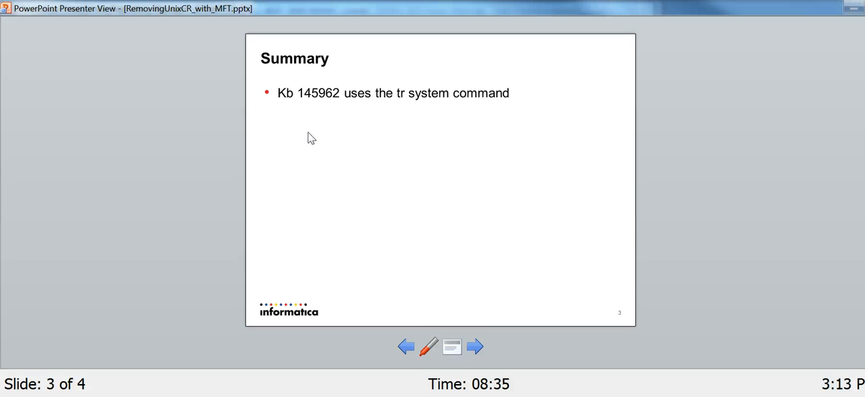
mouse_move(327, 106)
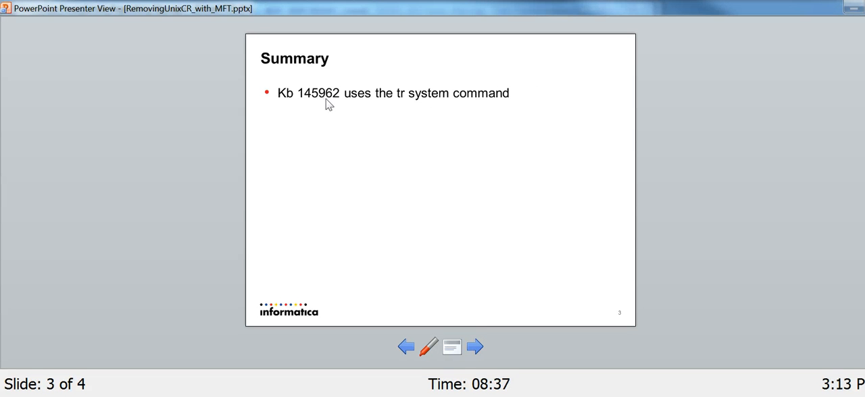
mouse_move(476, 346)
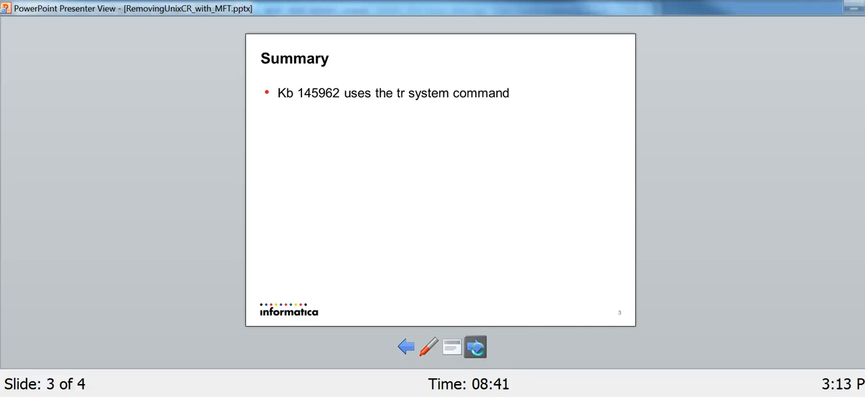
click(475, 346)
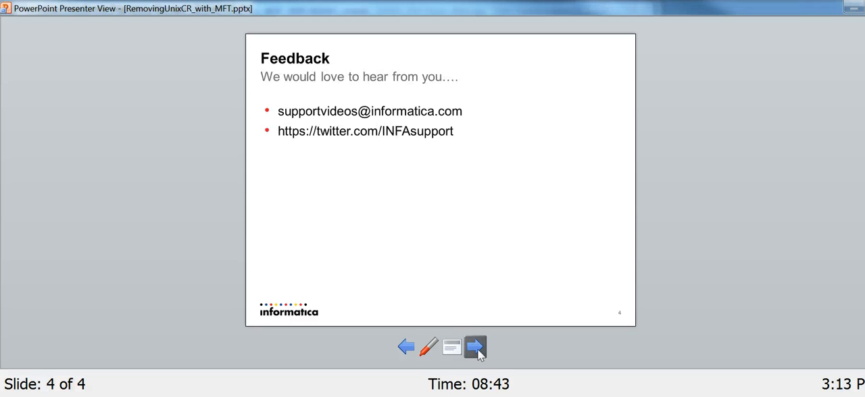